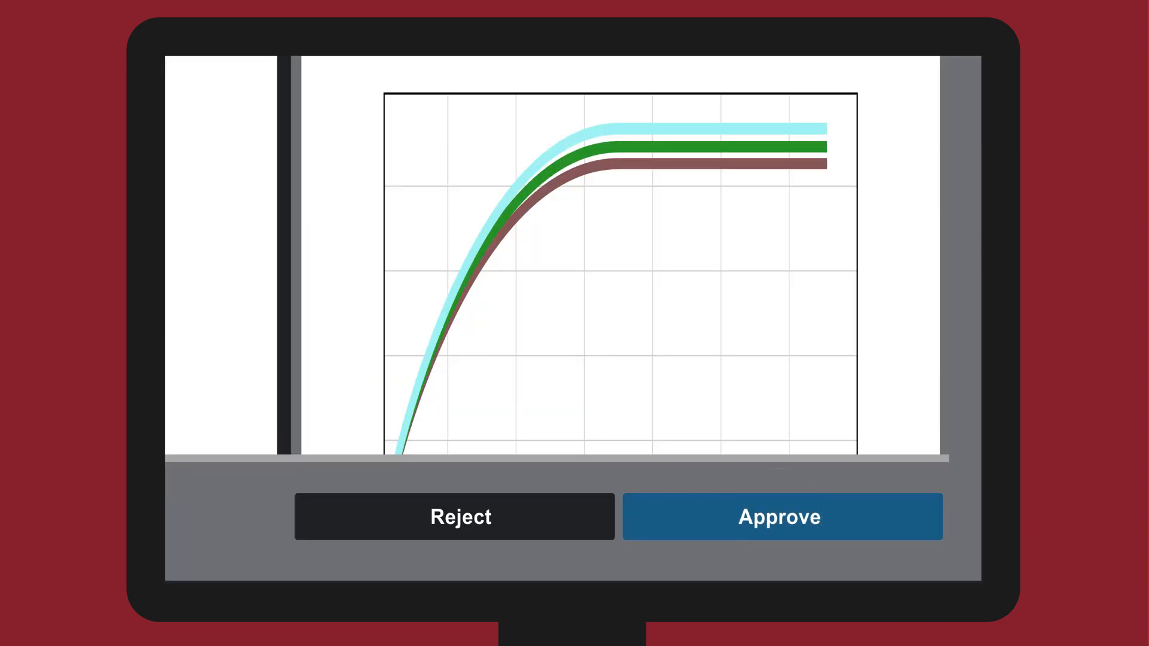
Approve the reviewed test curves and return to the home screen with the Traceability tile.
click(781, 516)
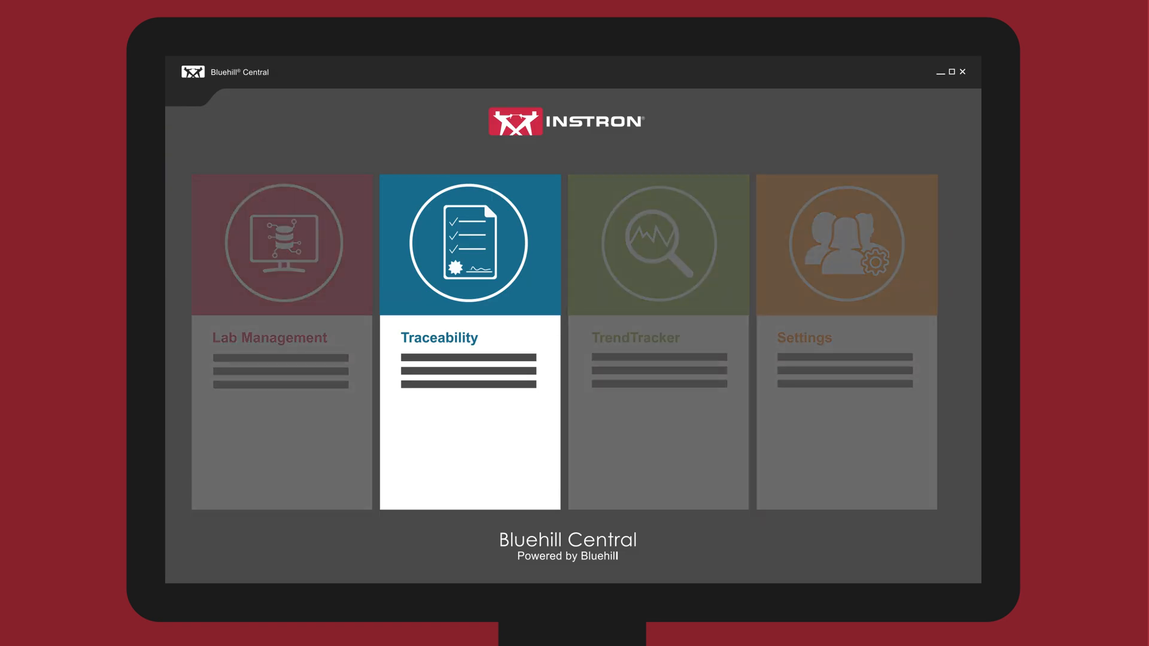
Select the Lab Management tile and reach the overview of users linked to frames, specimens and settings.
click(281, 244)
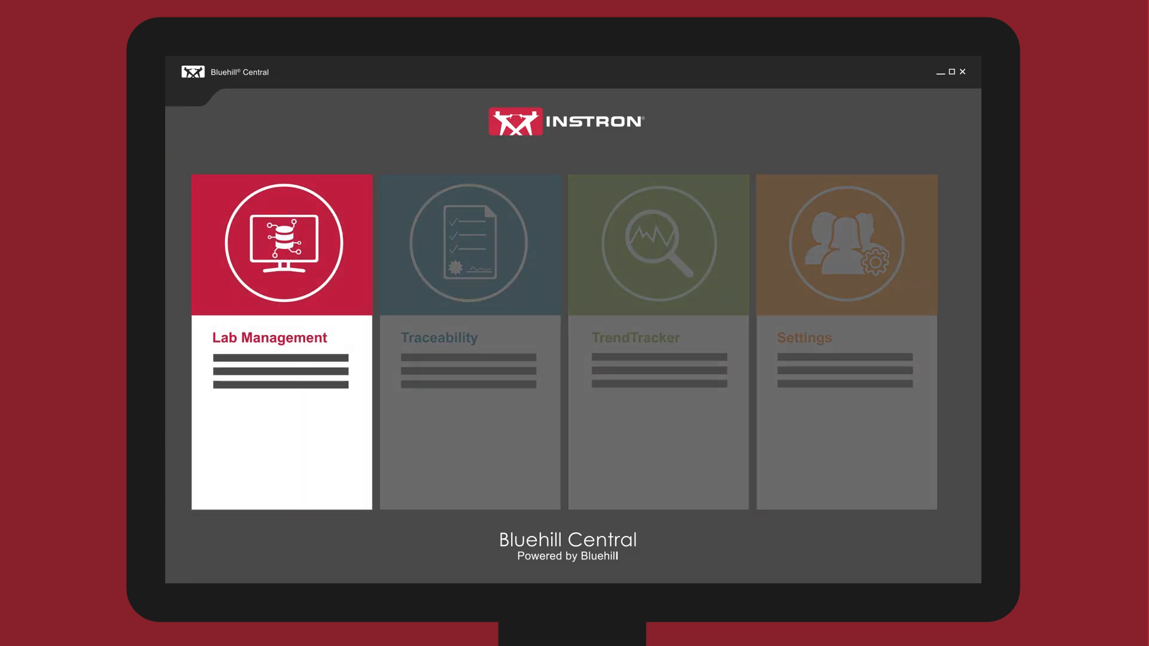
click(657, 244)
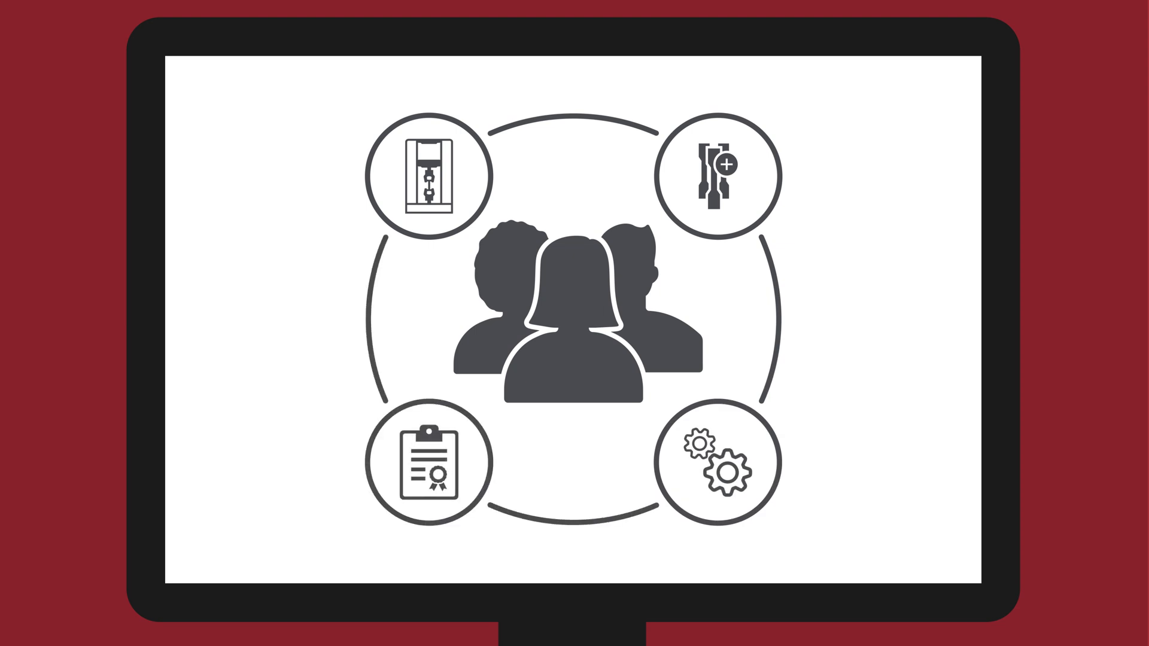
Expand the Bluehill Universal login Team dropdown listing Production, R&D and Training.
click(717, 174)
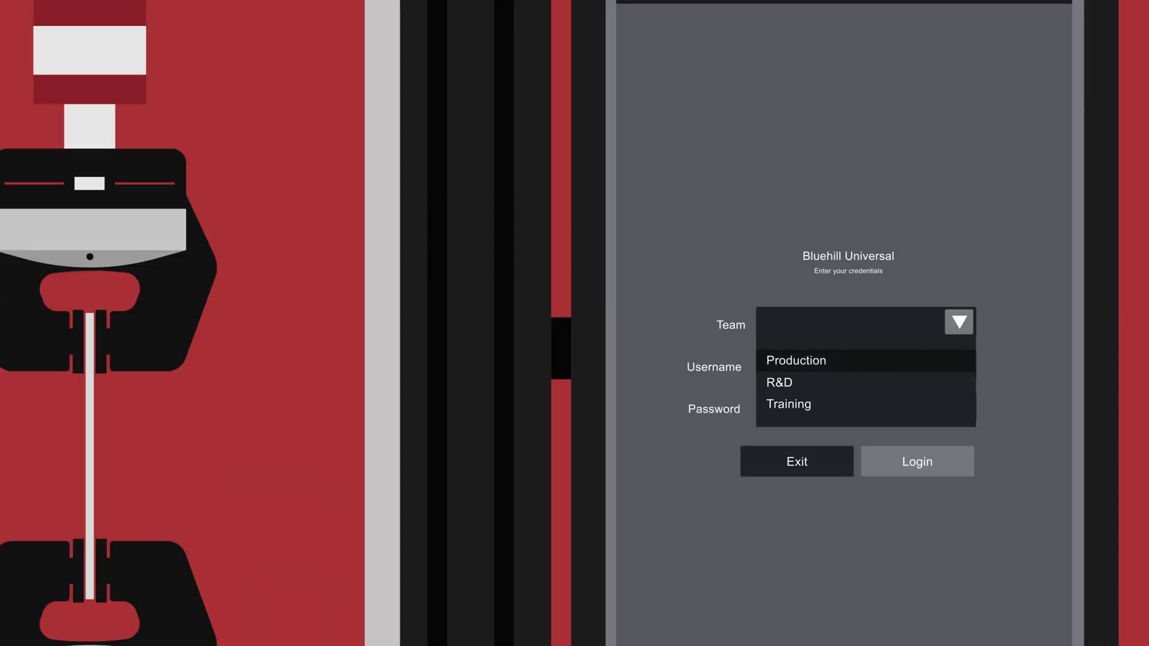
Choose the Production team and log in with the entered username and password.
click(796, 359)
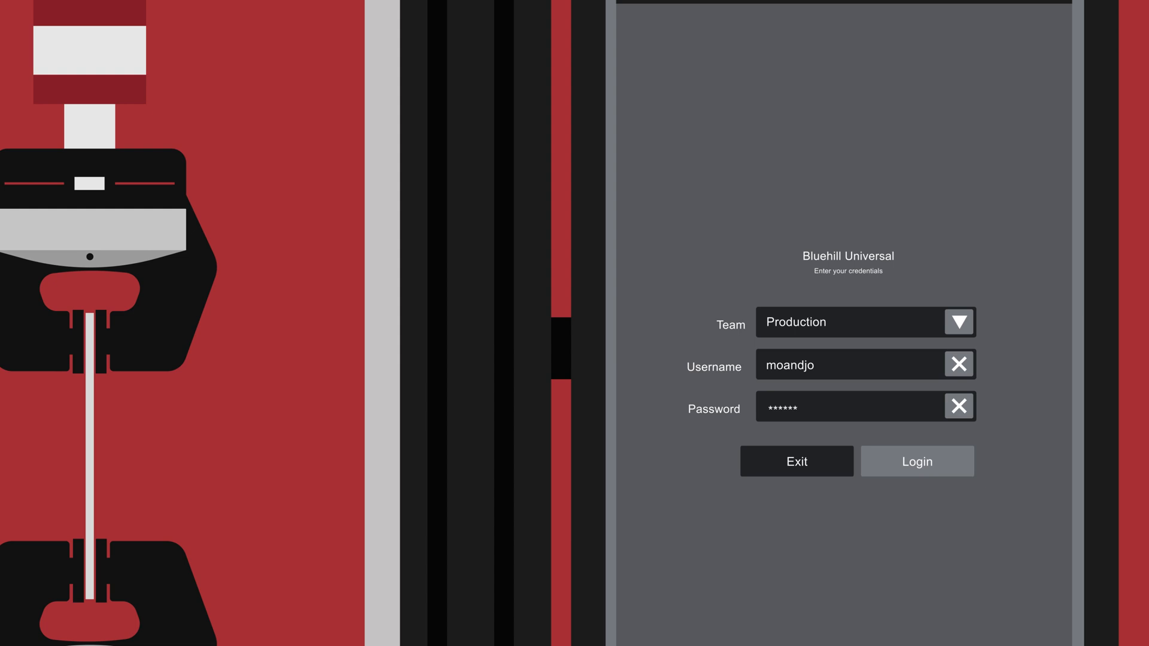
click(916, 461)
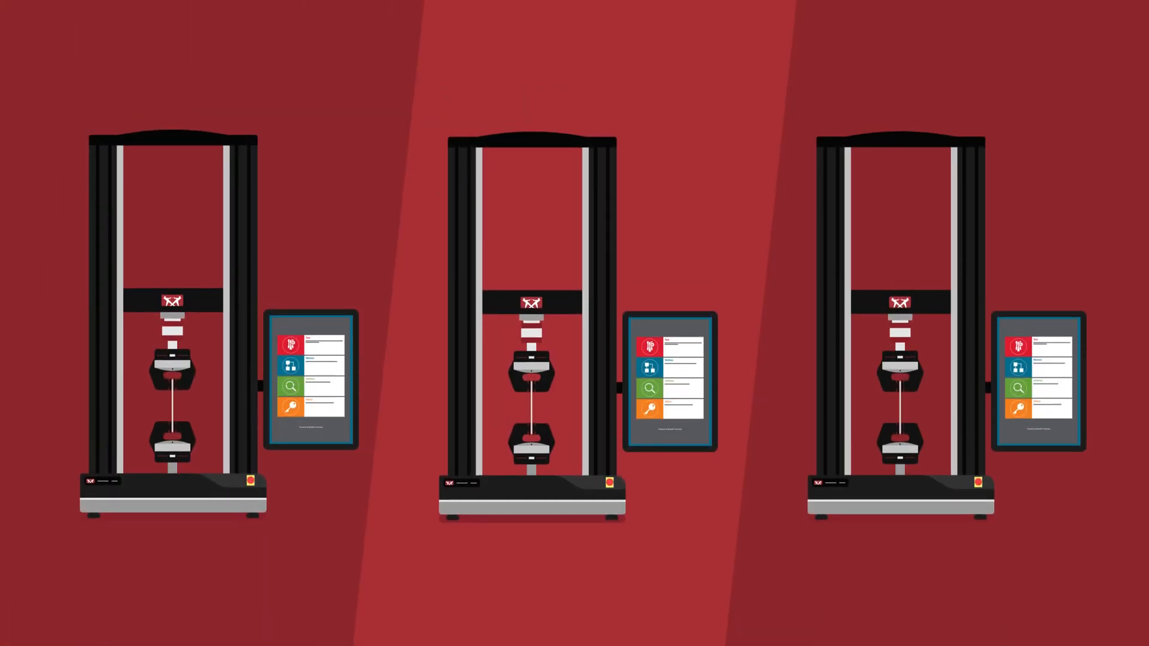